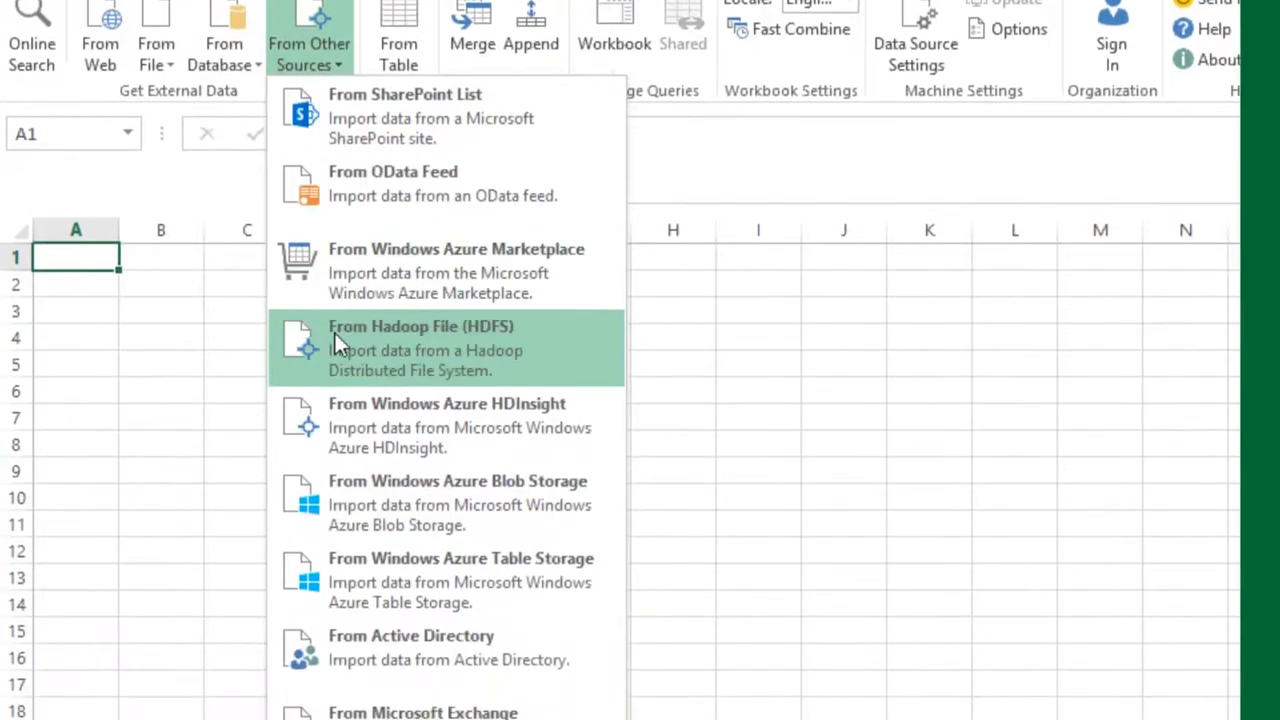
Review the From Other Sources and From File import options on the Power Query ribbon.
click(658, 62)
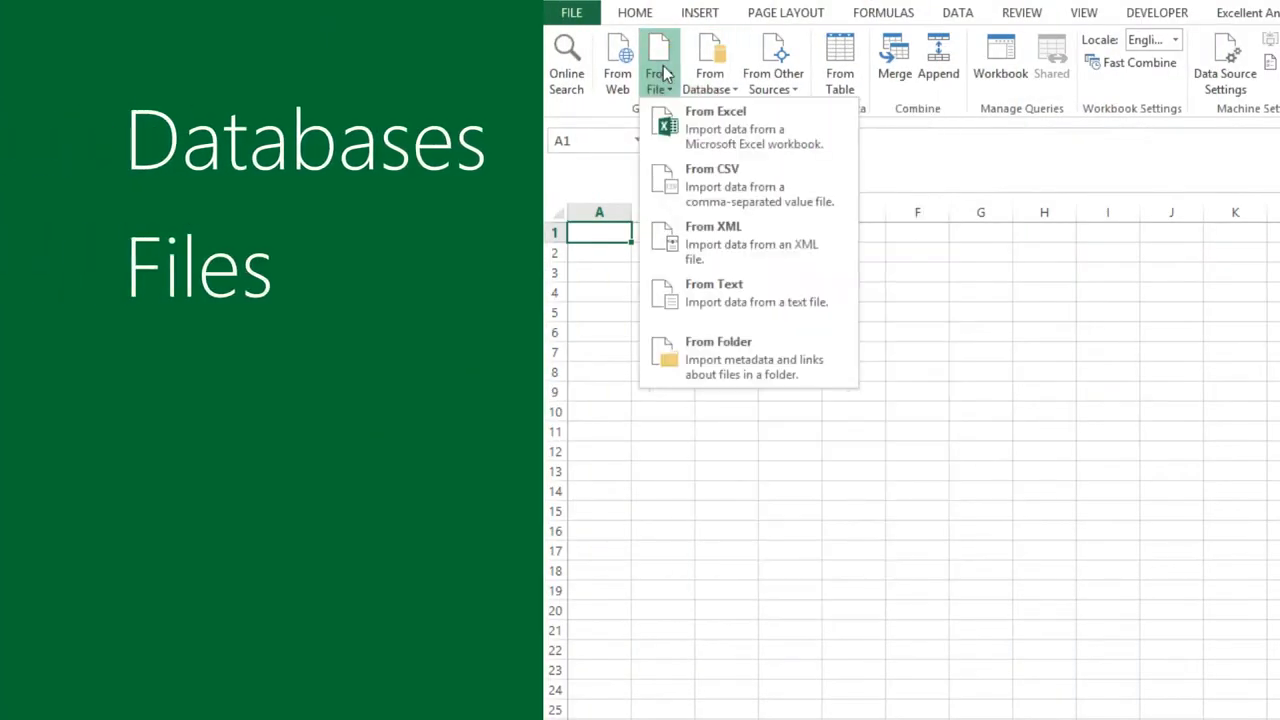
click(772, 60)
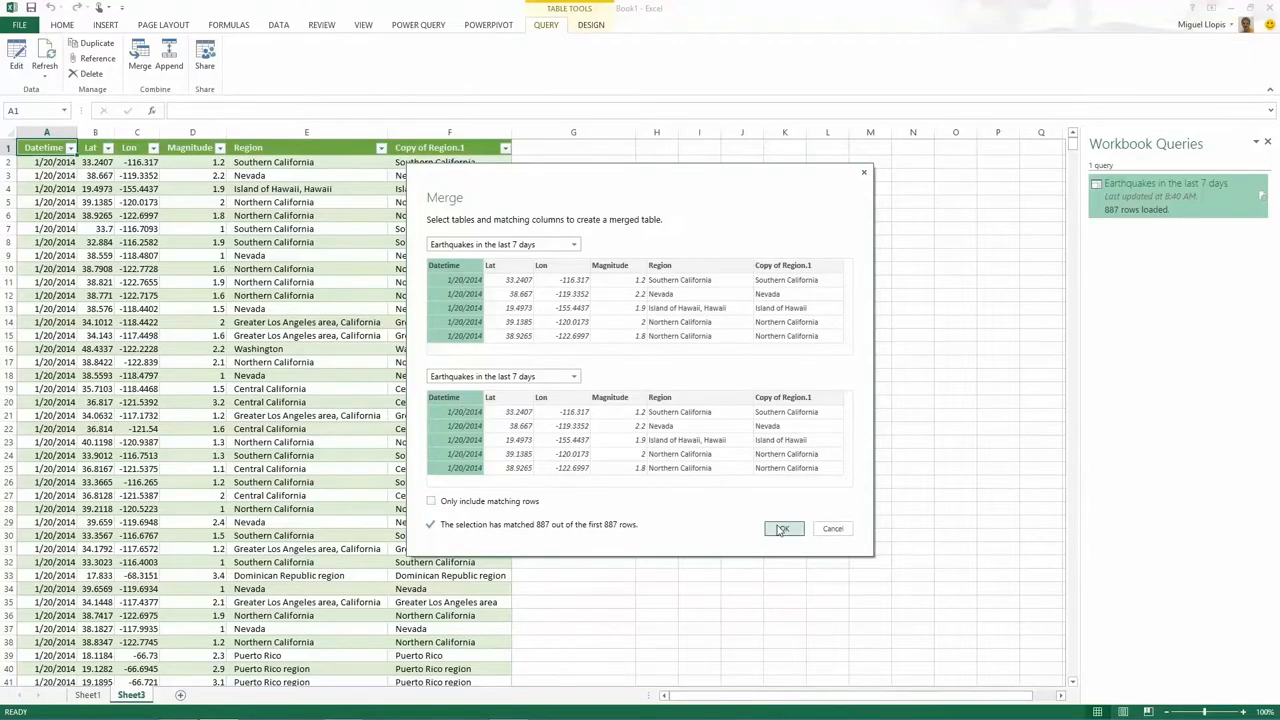
Confirm the self-merge of the earthquake query and split the column at each comma.
click(784, 528)
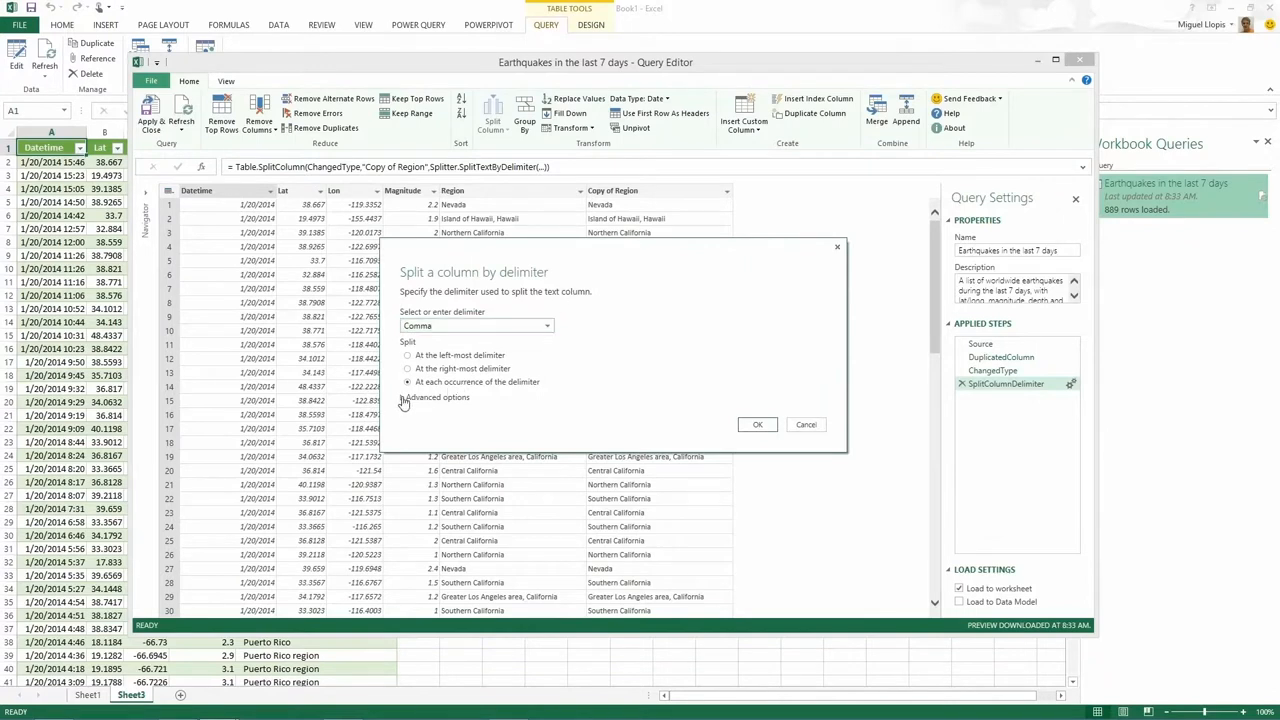
click(756, 424)
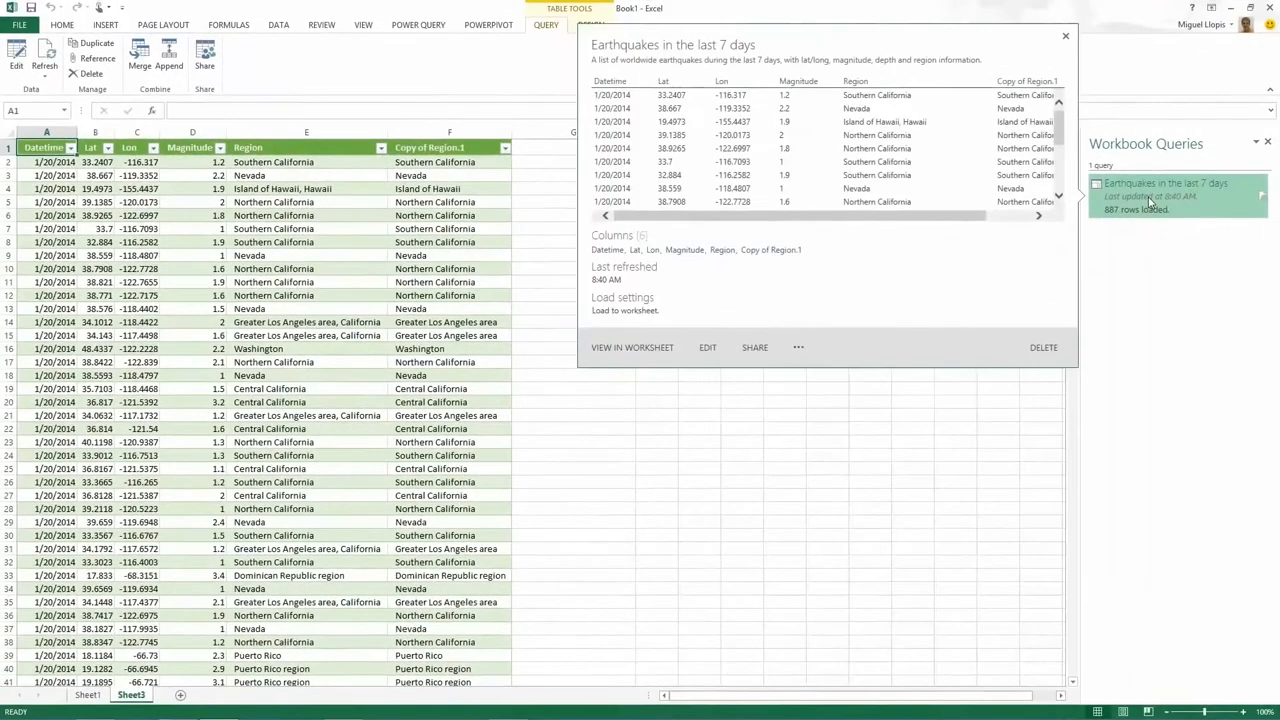
Share the earthquake query, setting its audience to specific people and groups of people.
click(1064, 36)
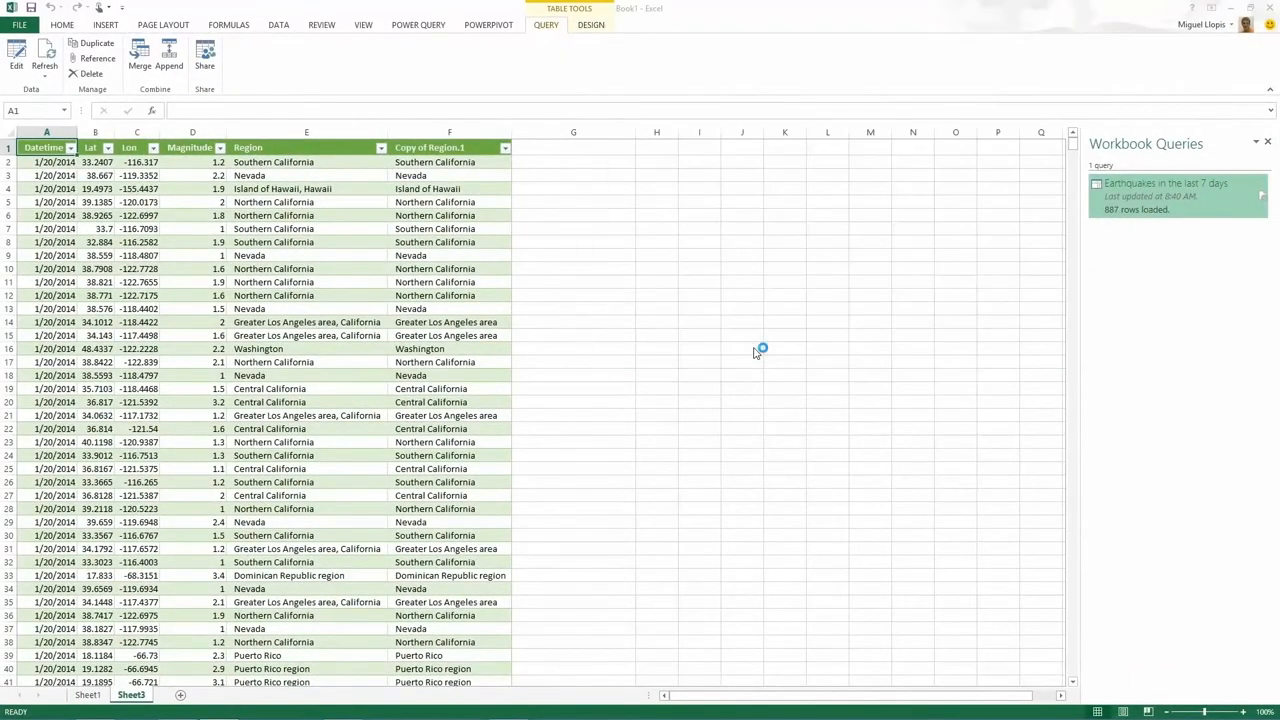
click(196, 68)
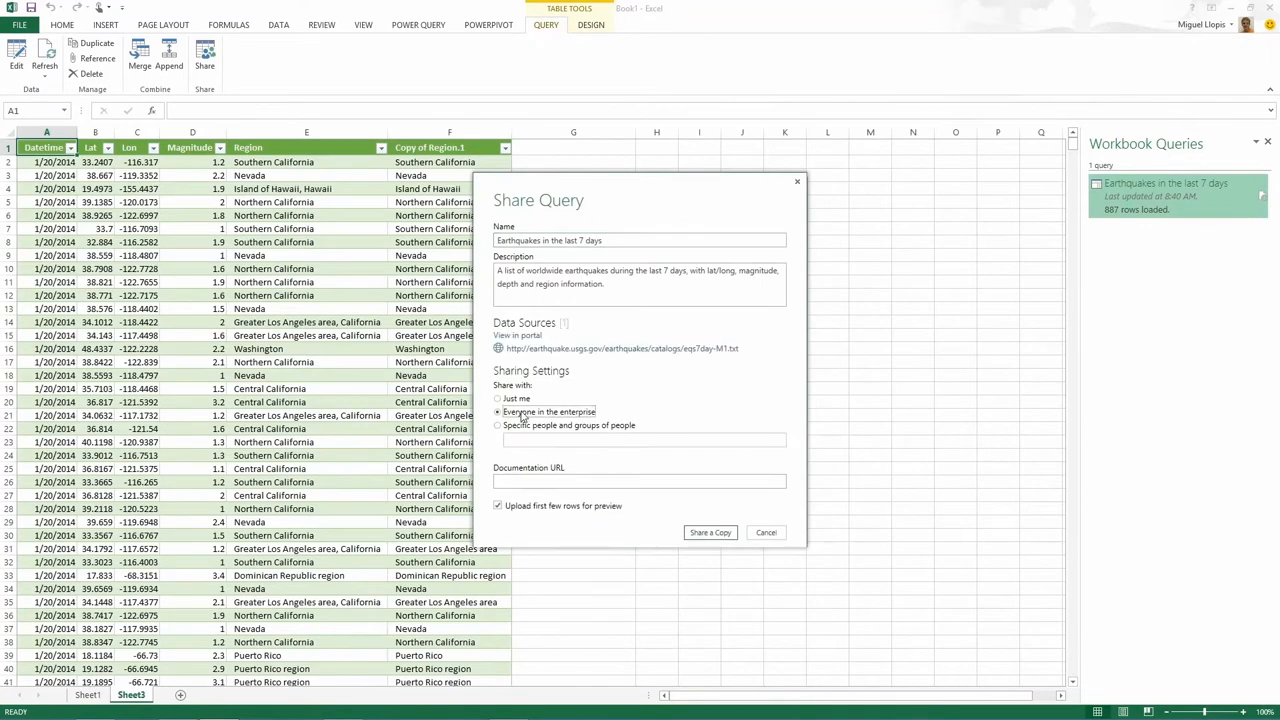
click(496, 424)
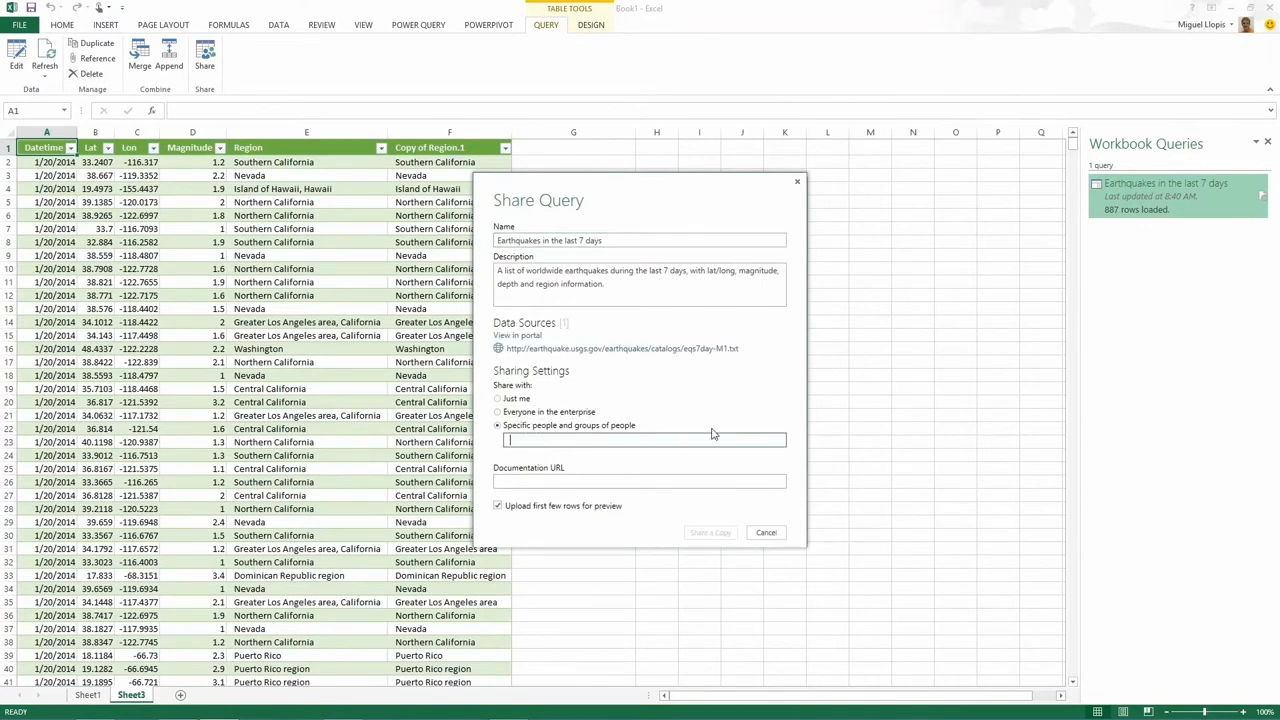